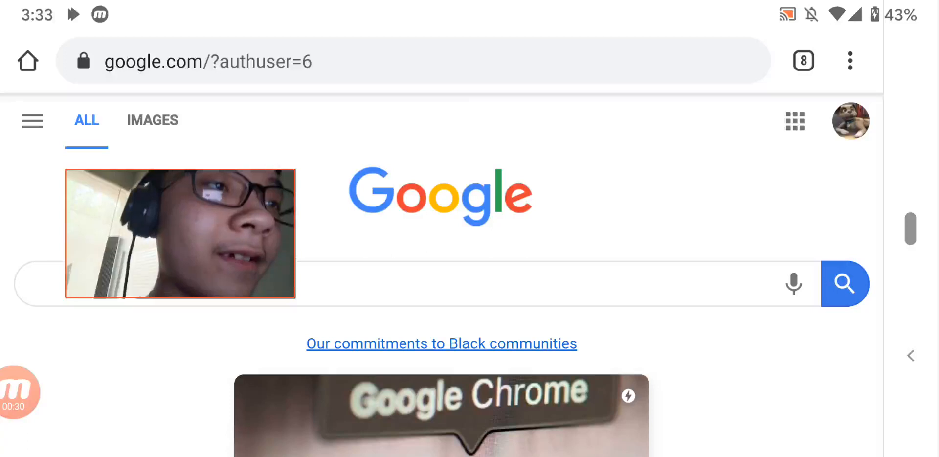
{"action": "scroll", "scroll_direction": "down", "scroll_amount": 3}
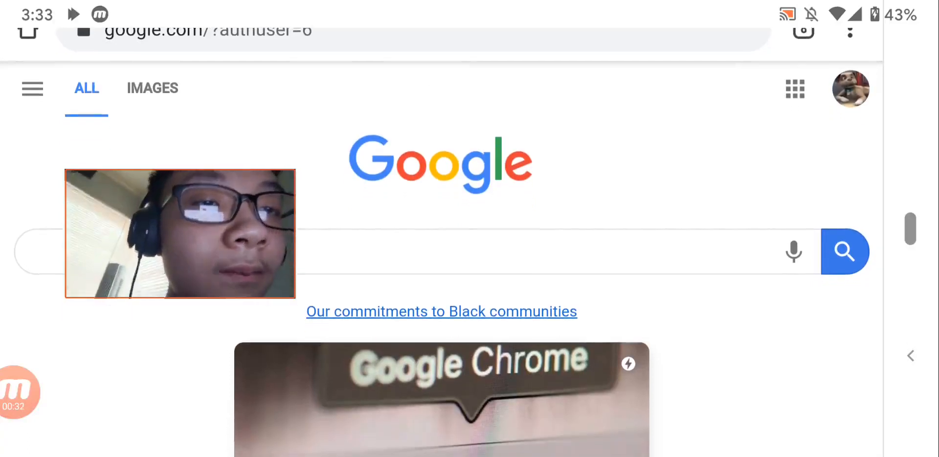